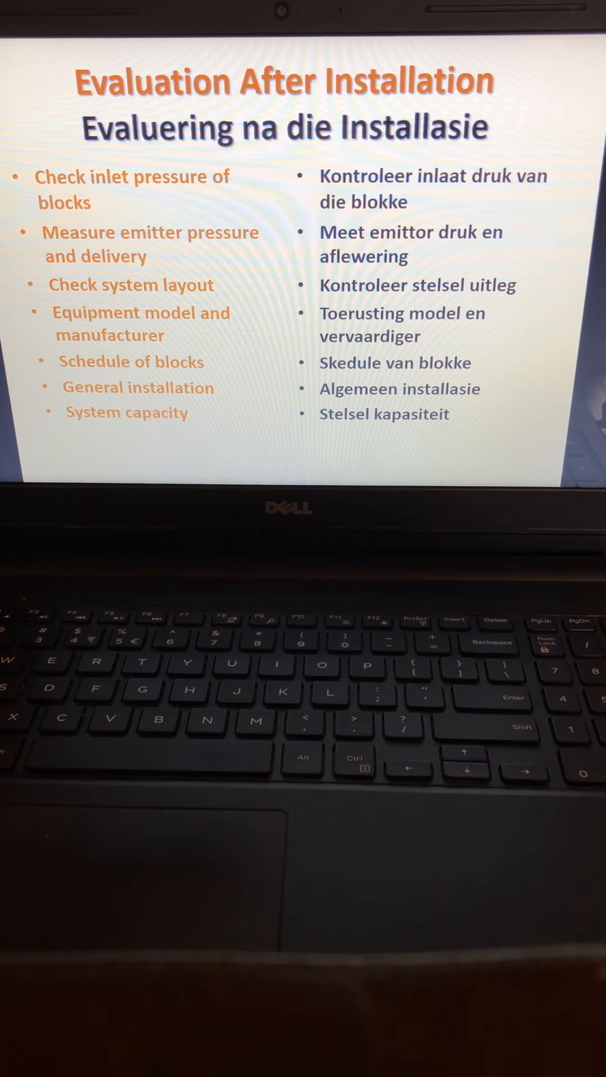
Advance to the Evaluation After Installation table of checks and remedies
key(Right)
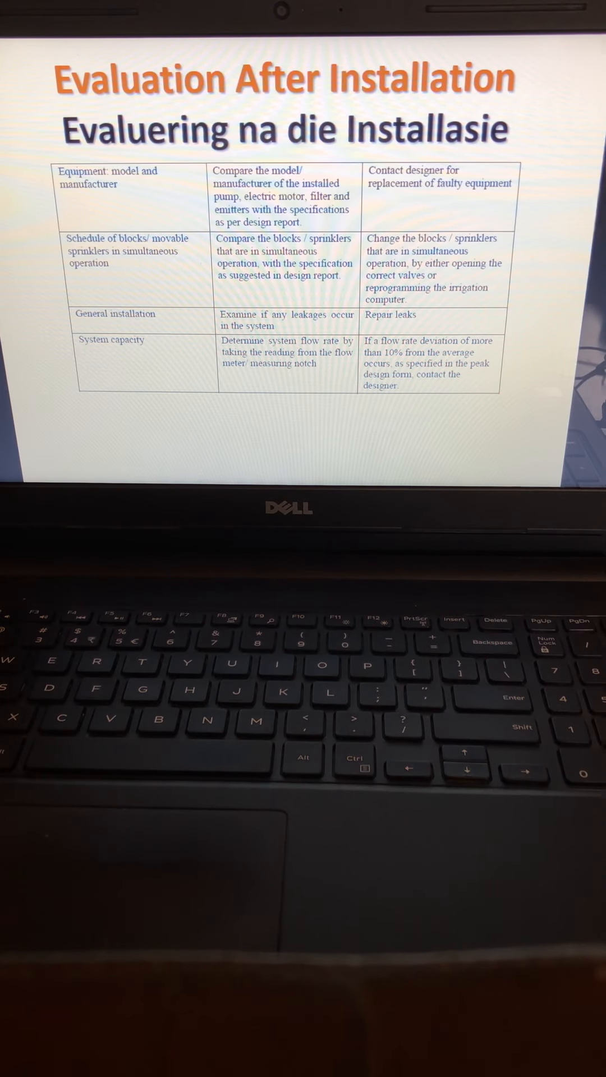
Advance through the System Management slide to the Operating Sprinkler Systems wetting-pattern diagram
key(Right)
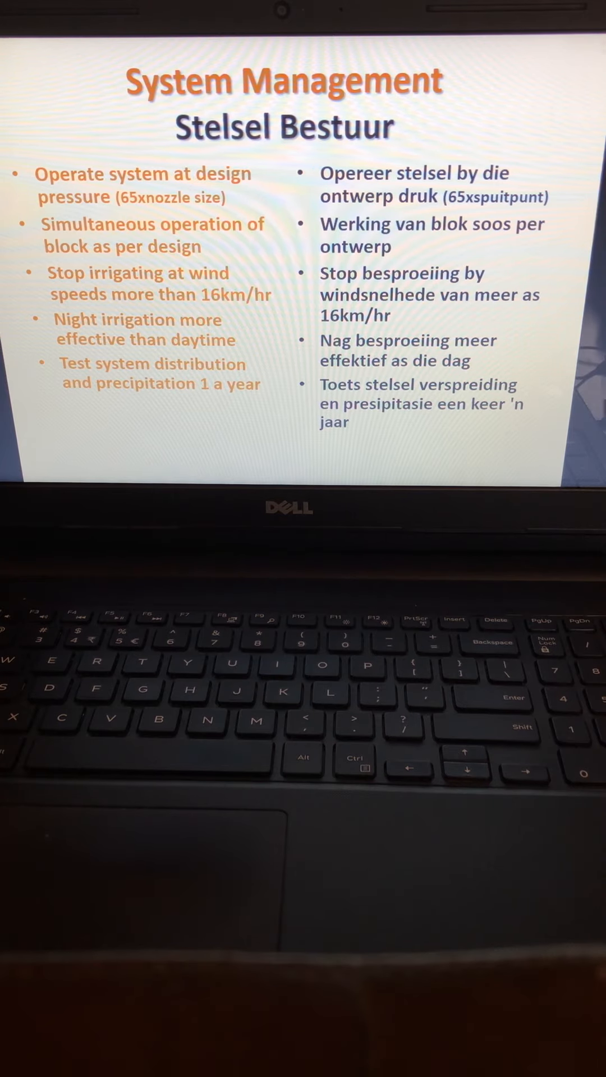
key(right)
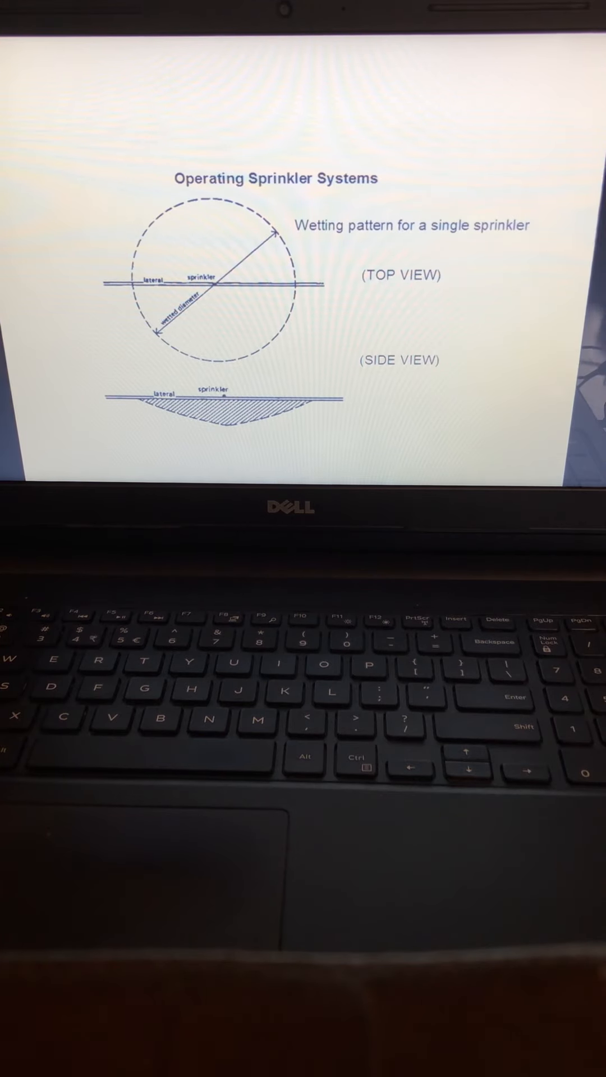